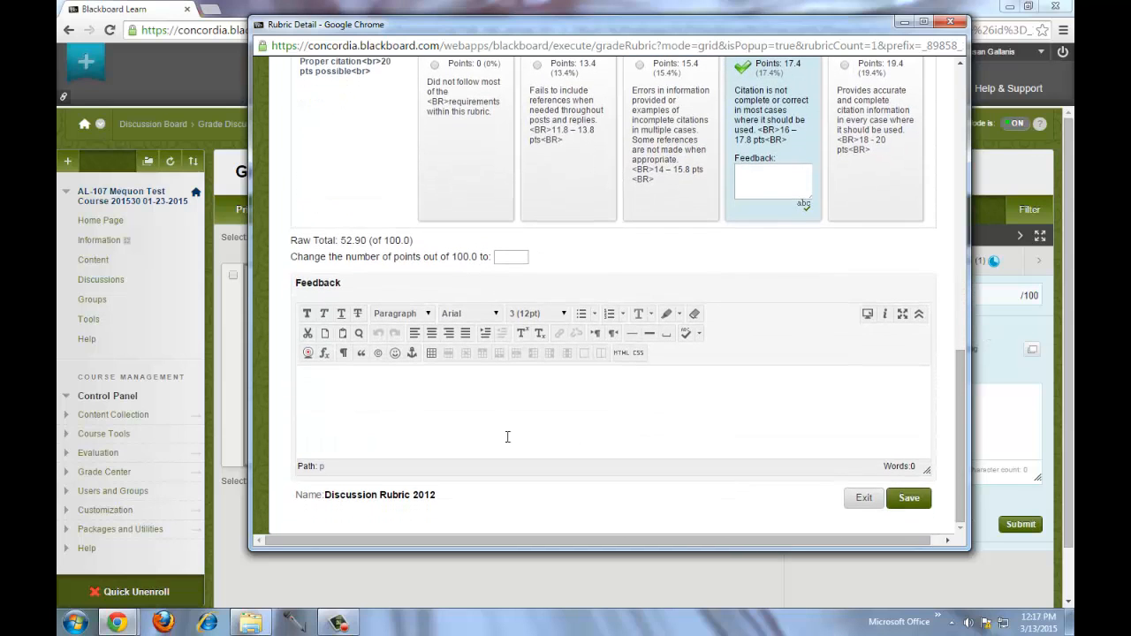
Enter 'Good Job!' as rubric feedback, leaving the raw total at 52.90 of 100.
{"action": "type", "text": "Good Job!"}
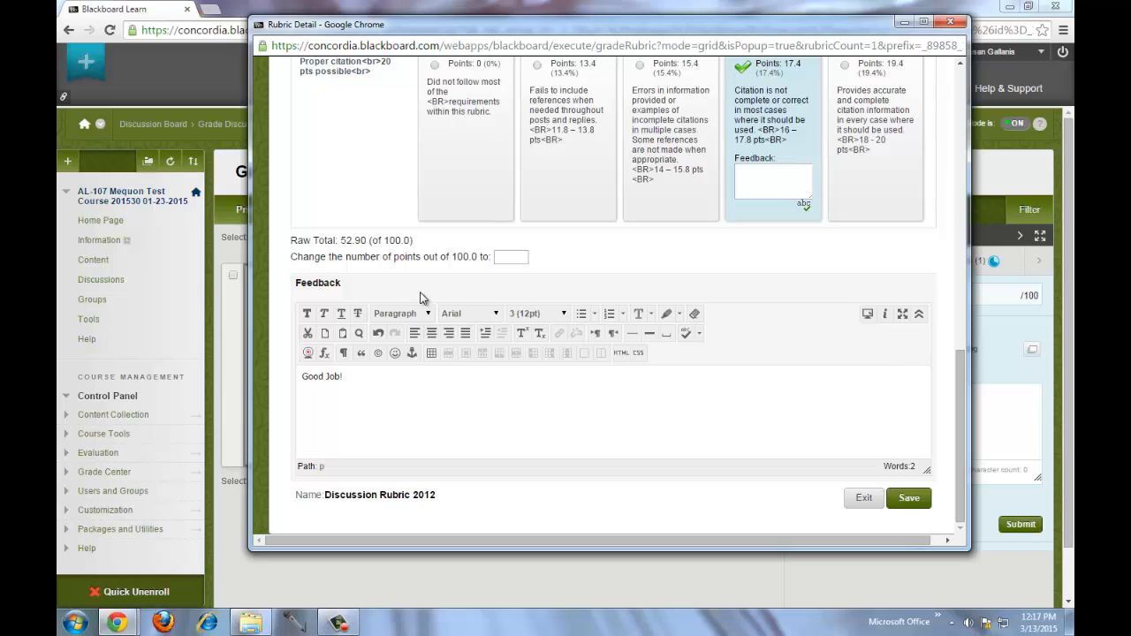
{"action": "left_click", "coordinate": [909, 498]}
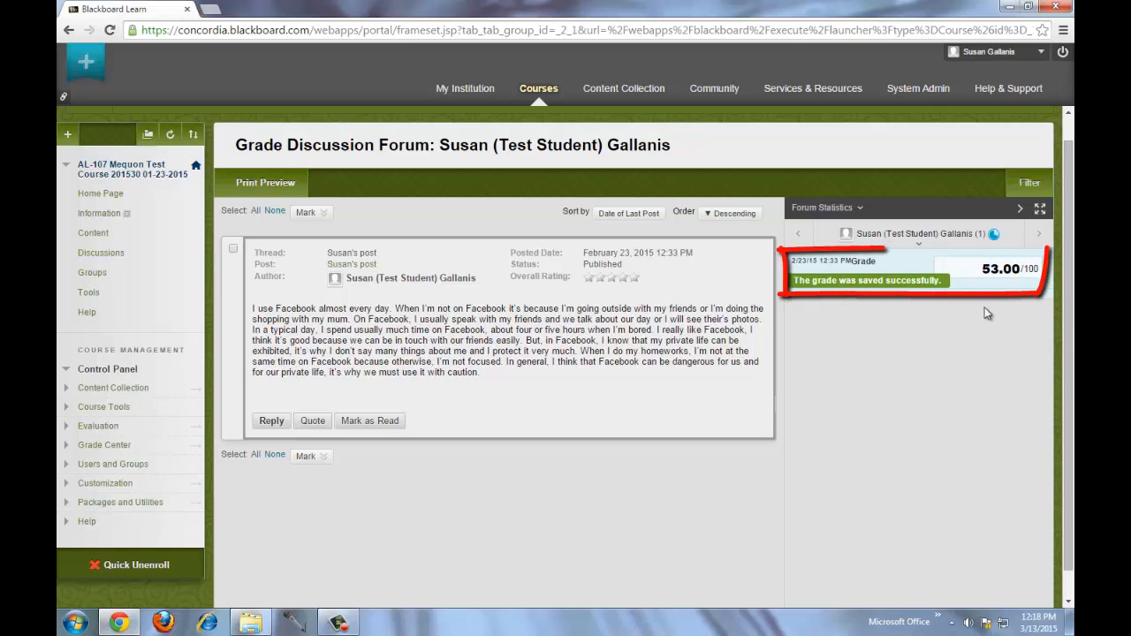